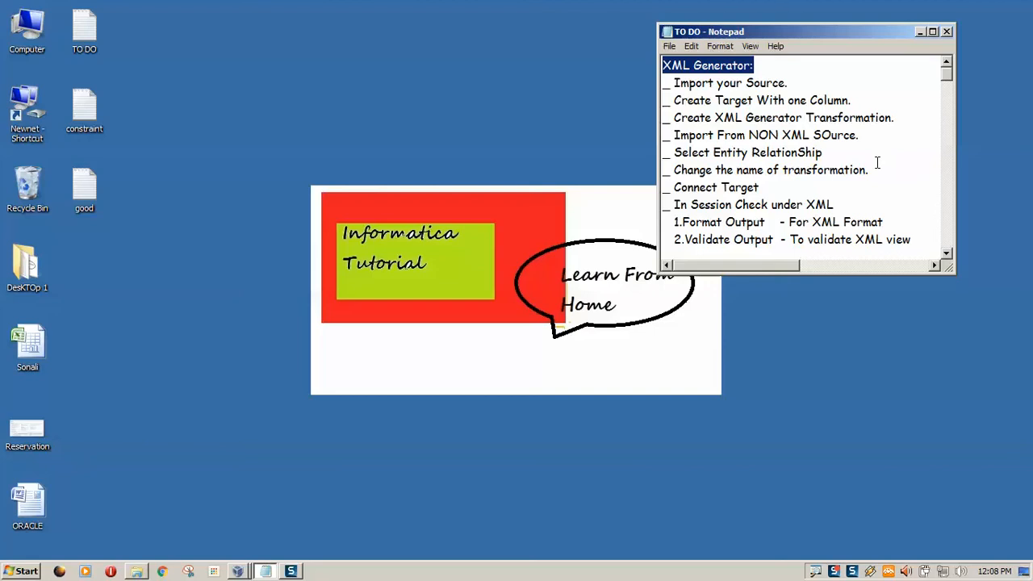
mouse_move(734, 180)
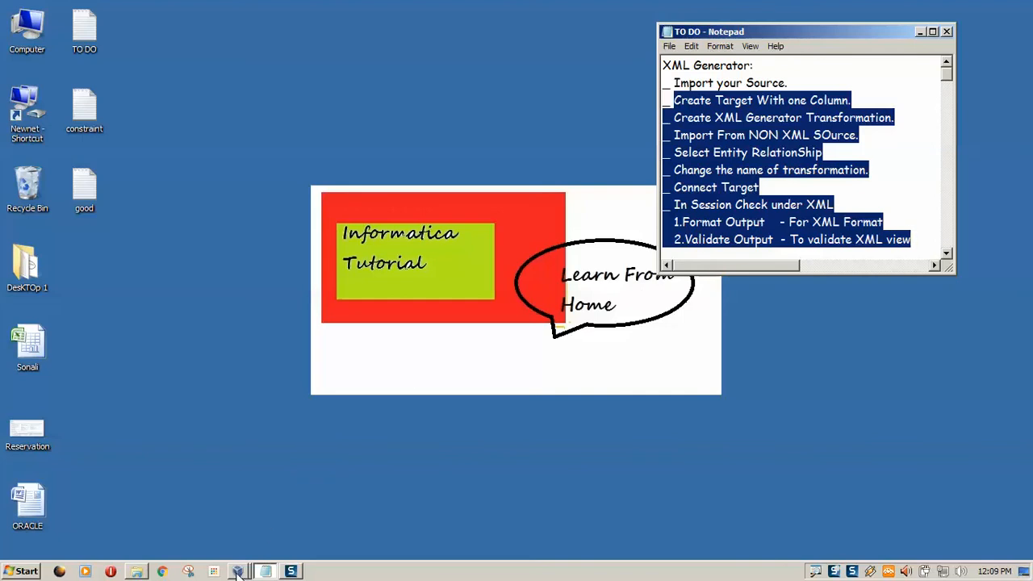
- Minimise SQL*Plus and bring up the mp_Test_Generator mapping in Mapping Designer
click(237, 571)
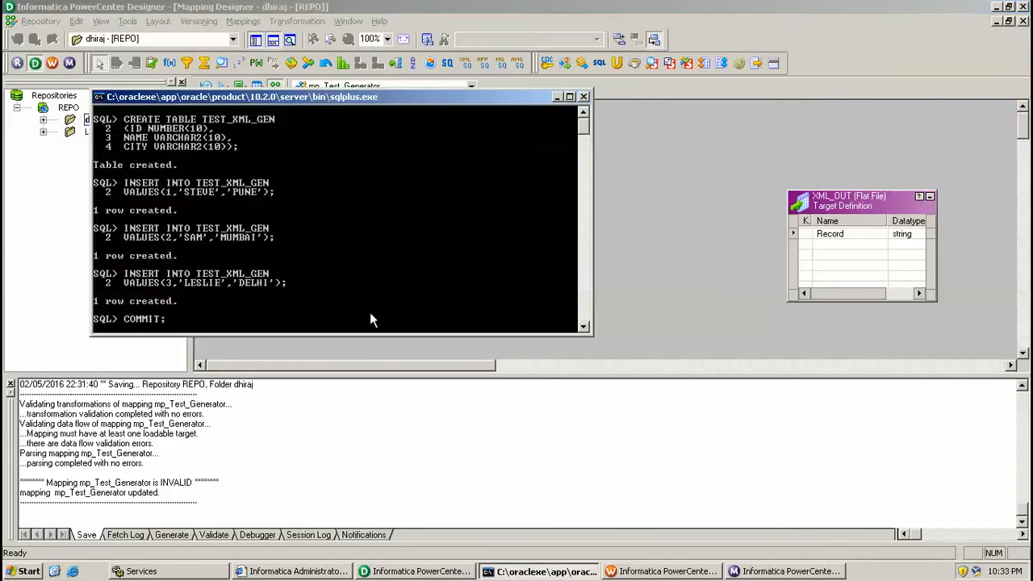
mouse_move(250, 129)
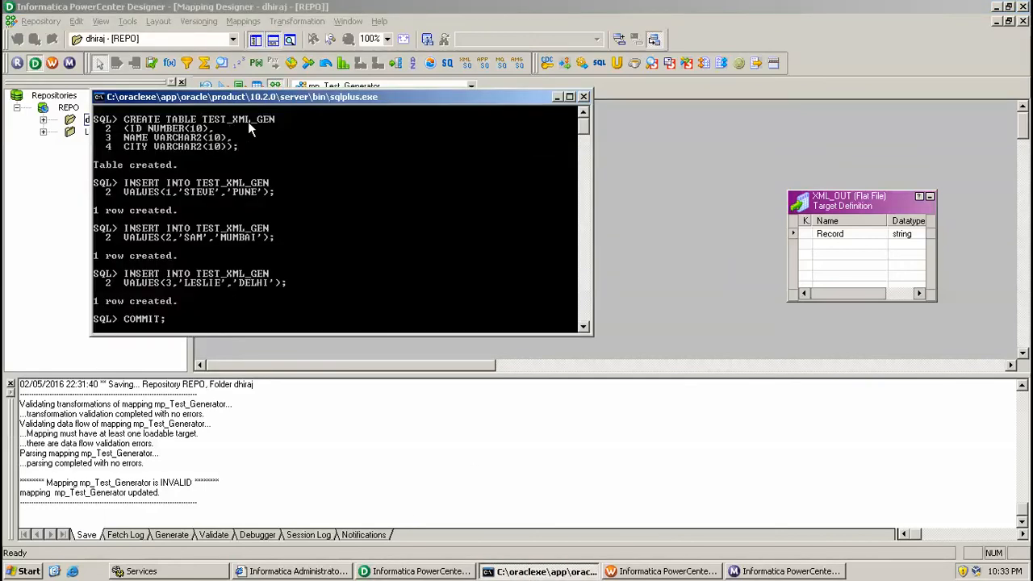
mouse_move(632, 223)
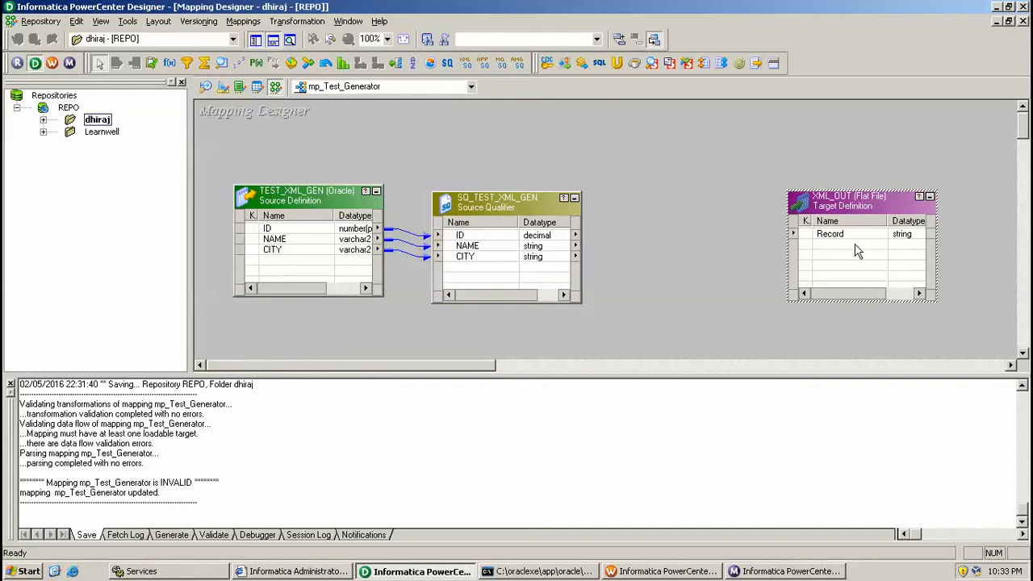
mouse_move(839, 234)
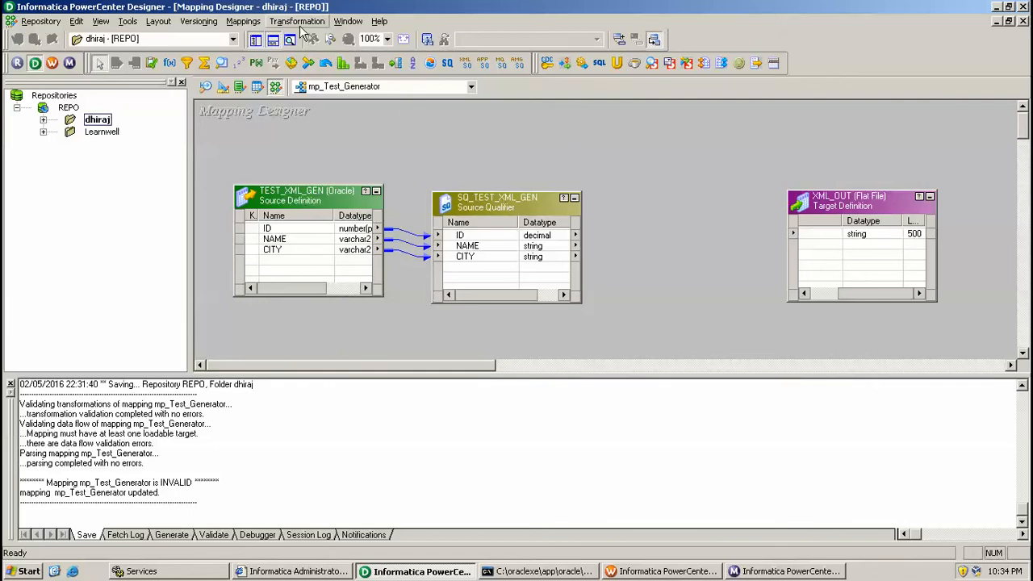
- Create a new XML Generator transformation named XML_GEN via Transformation > Create
click(297, 21)
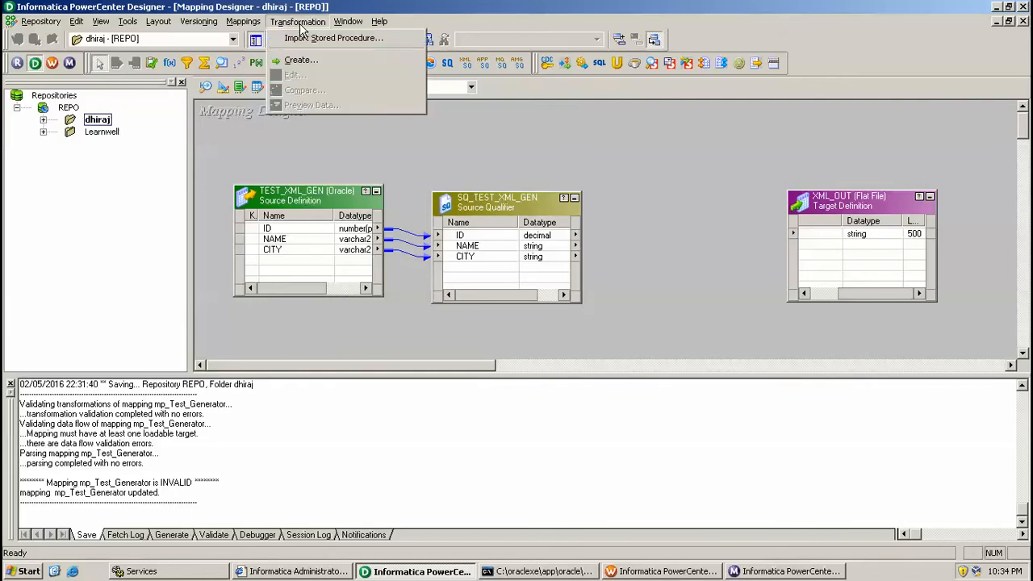
click(300, 60)
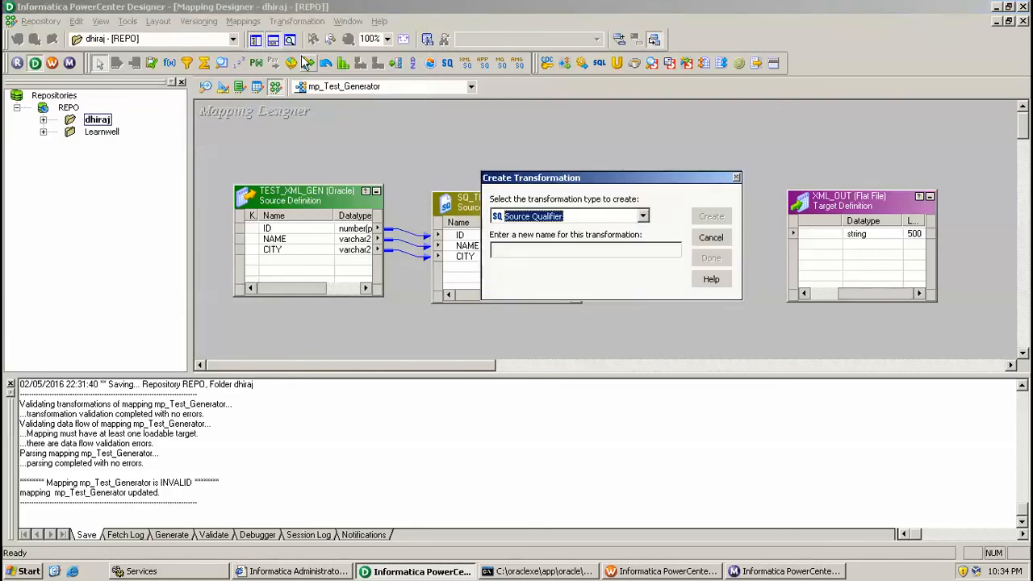
click(641, 215)
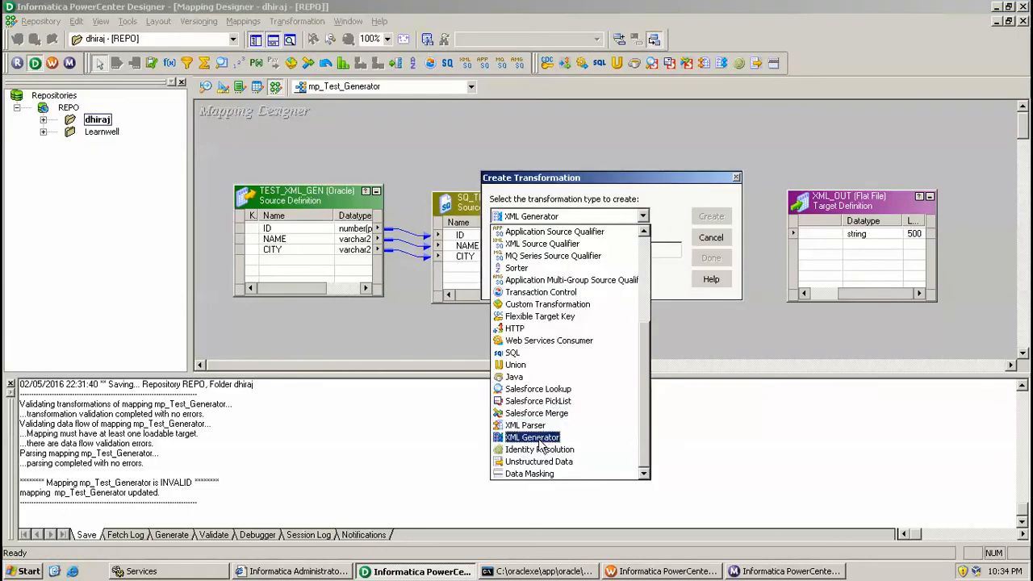
click(532, 436)
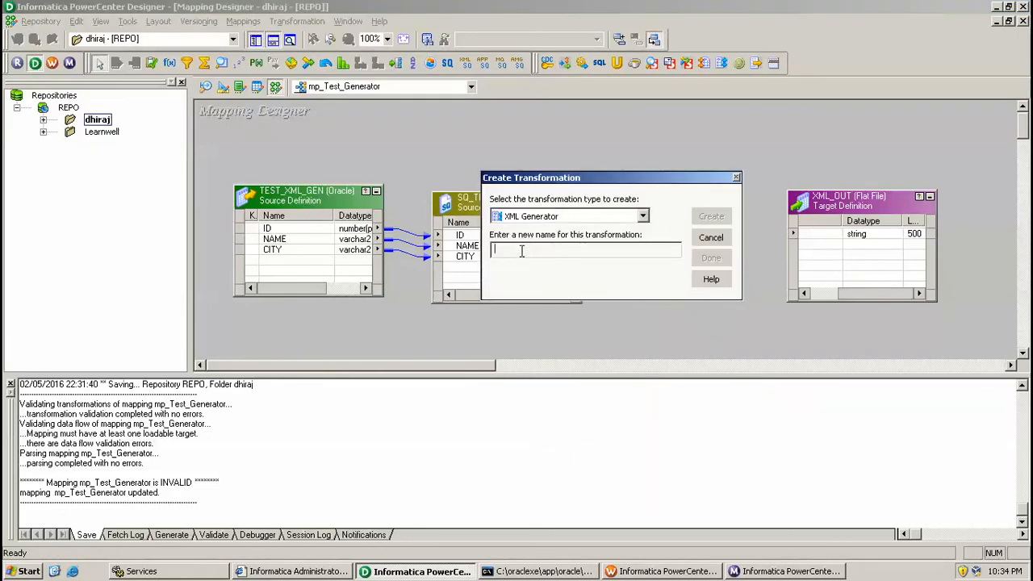
text(XML_GEN)
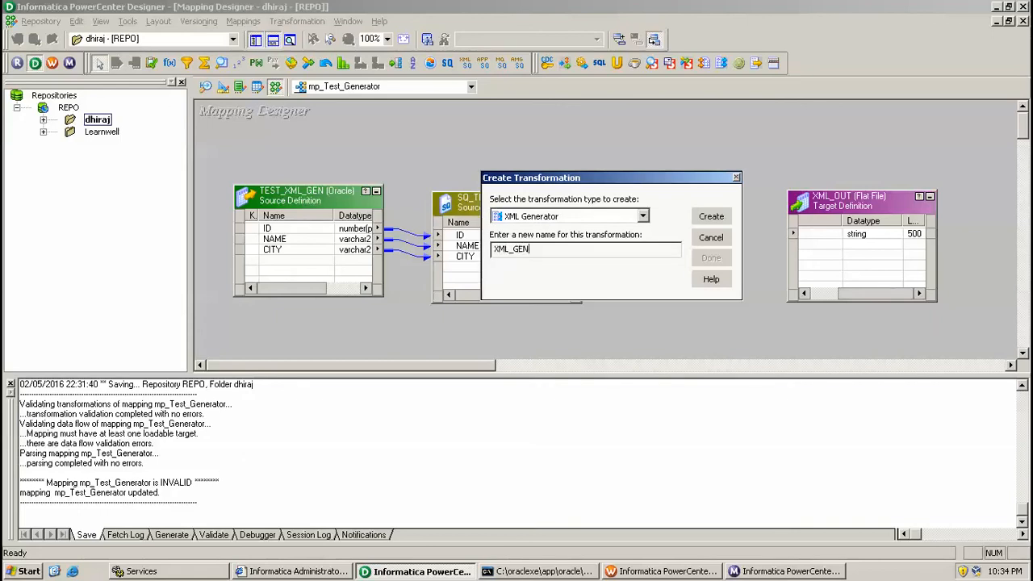
click(709, 216)
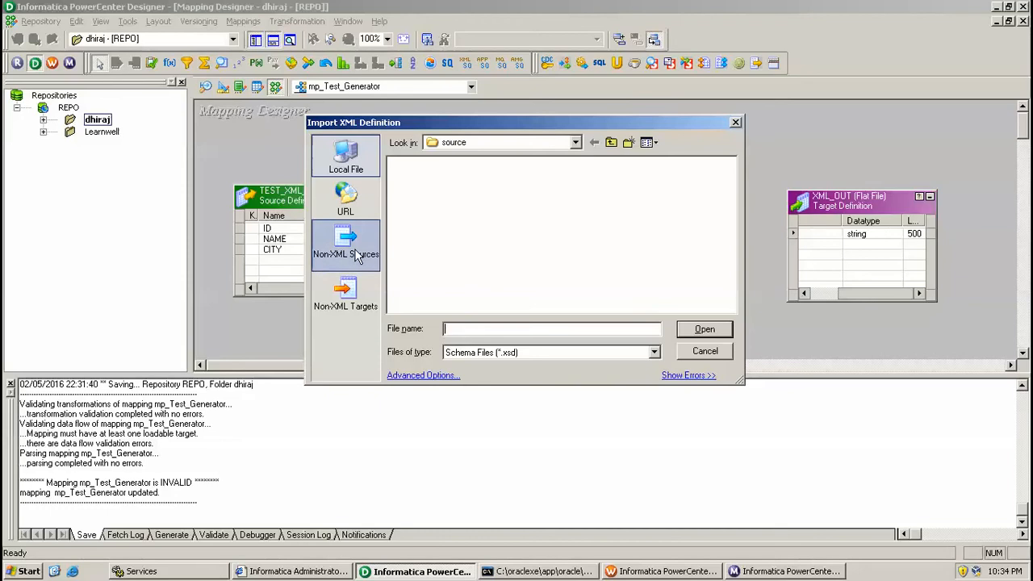
- Add the Oracle TEST_XML_GEN table as the non-XML source and open it
click(345, 246)
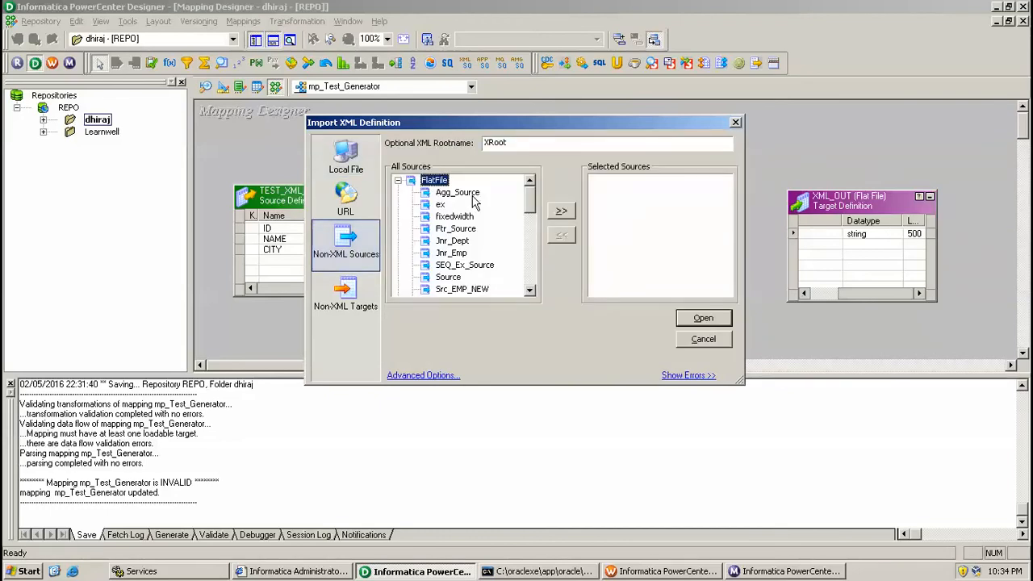
click(398, 192)
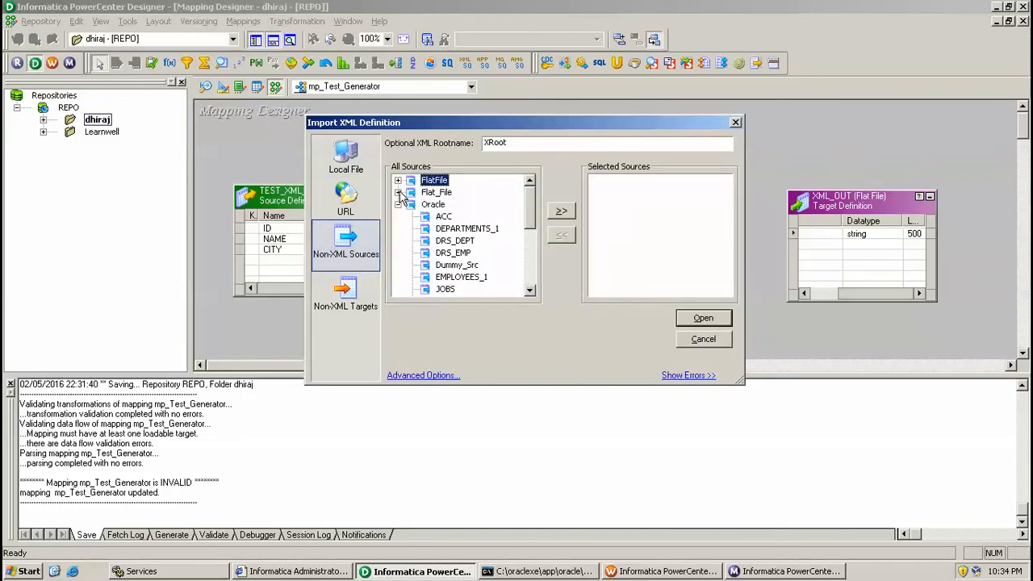
scroll(down, 3)
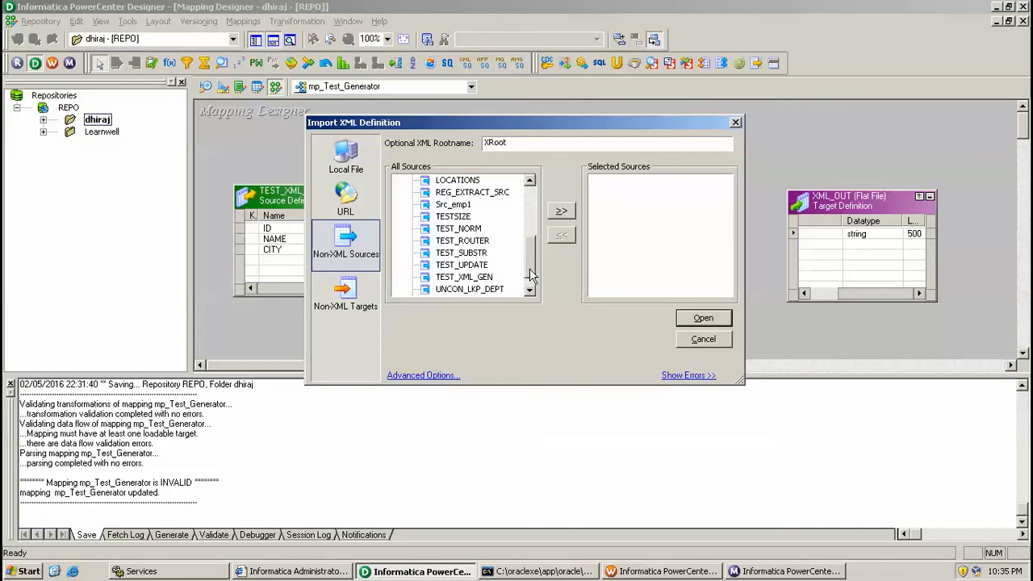
click(464, 277)
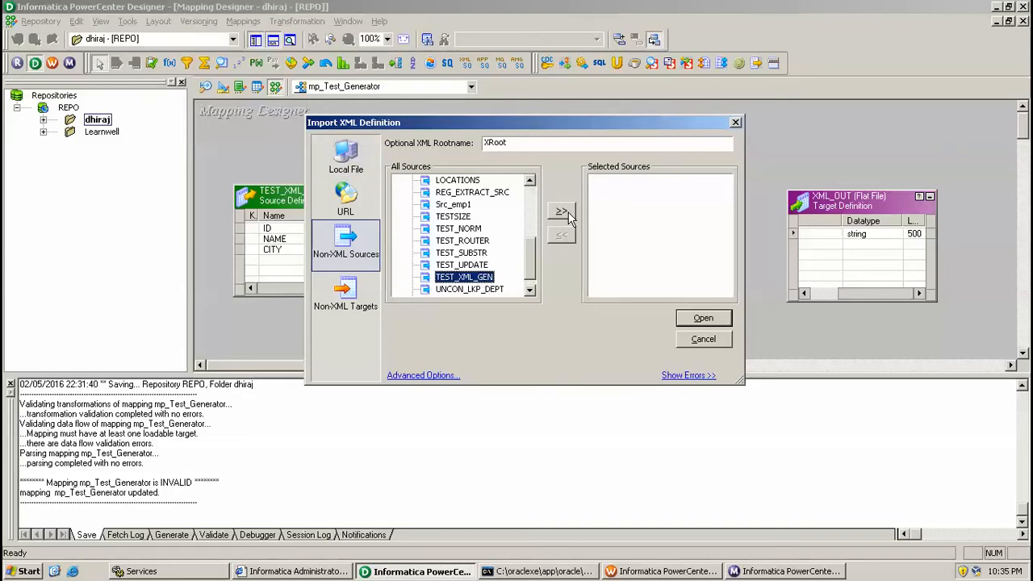
click(561, 210)
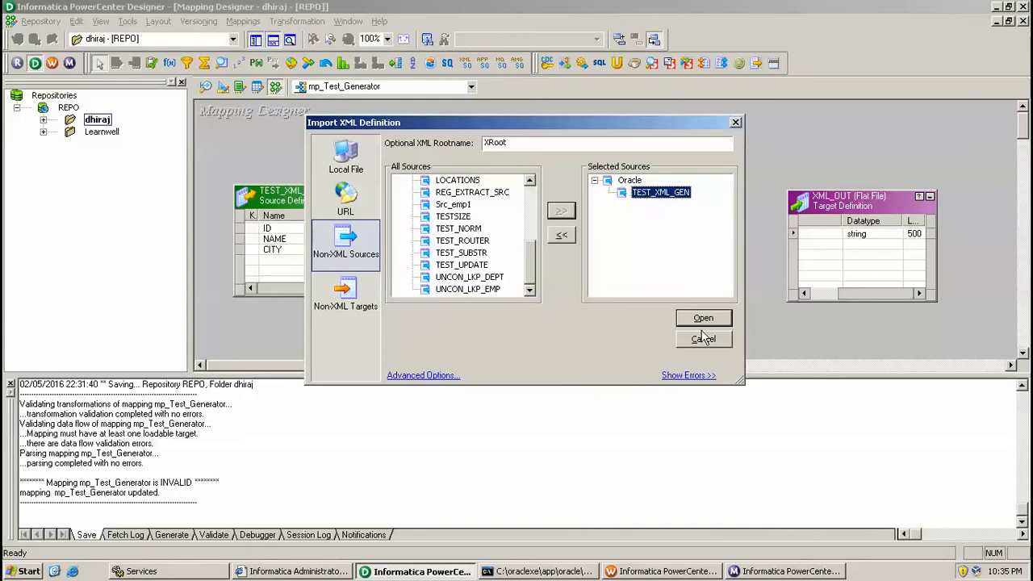
click(703, 317)
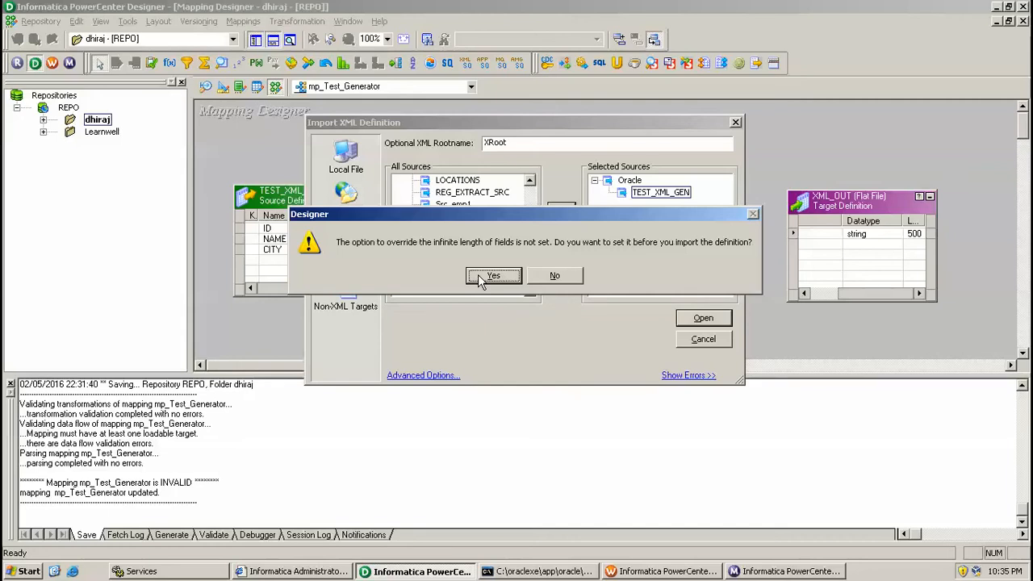
- Accept the field-length prompt and default XMLViews options, then finish the wizard with Entity Relationships
click(493, 275)
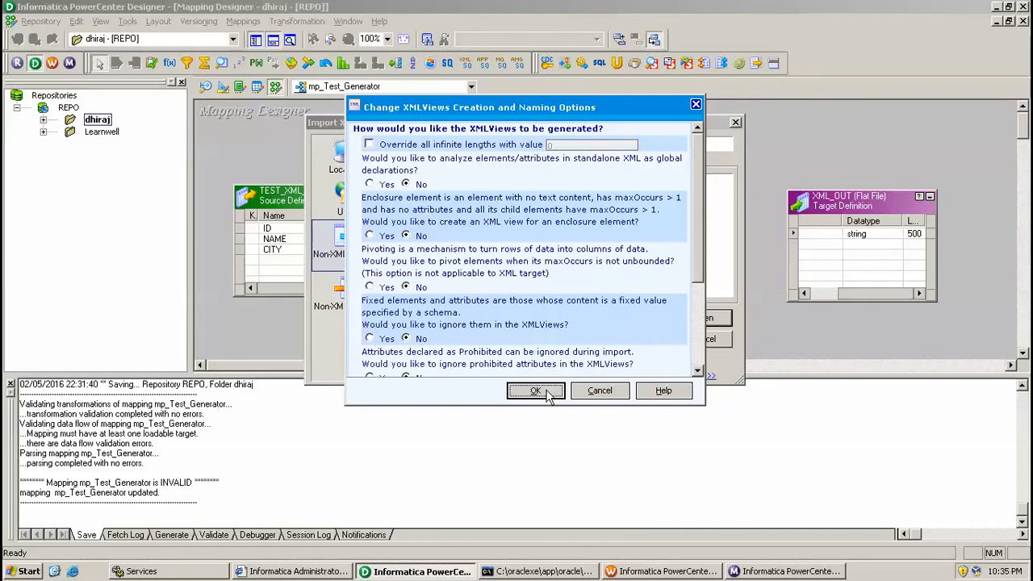
click(535, 391)
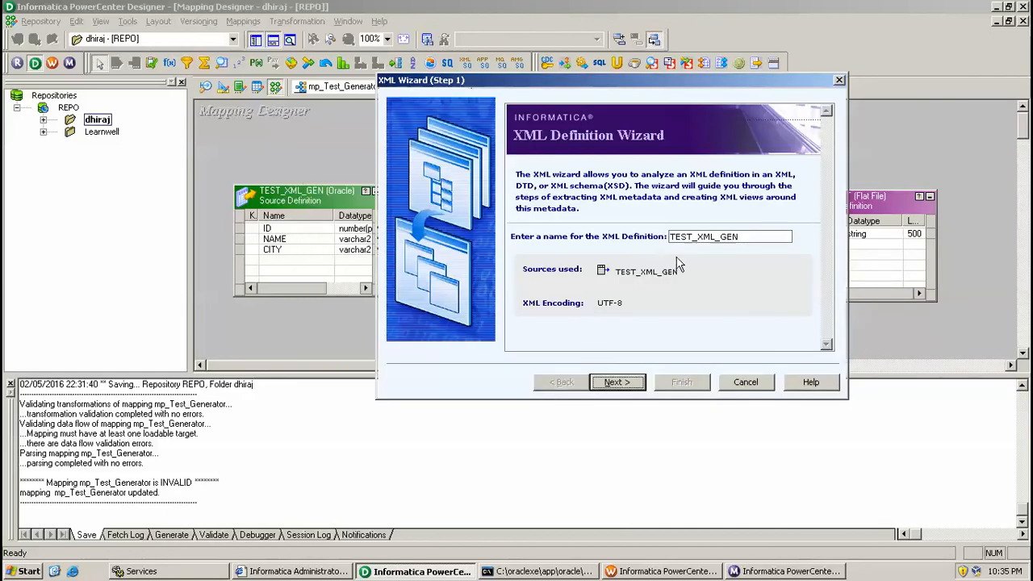
click(617, 382)
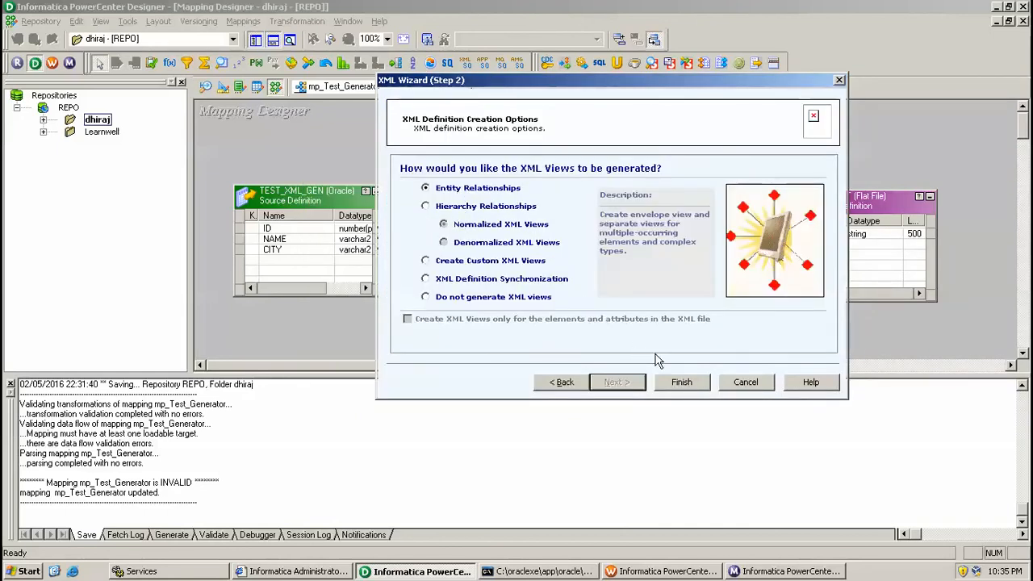
click(681, 381)
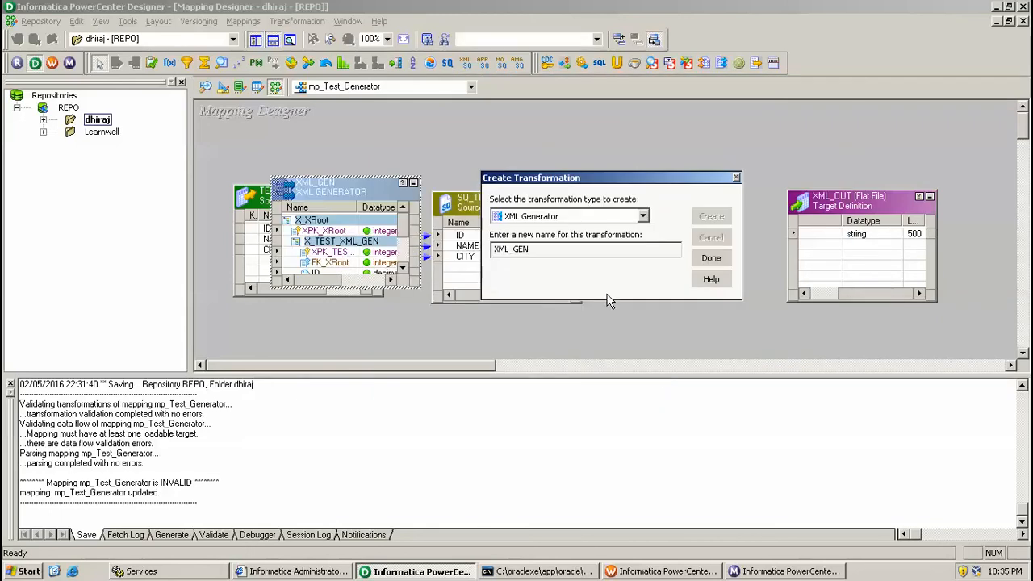
- Close Create Transformation and select the ID port in SQ_TEST_XML_GEN
click(711, 258)
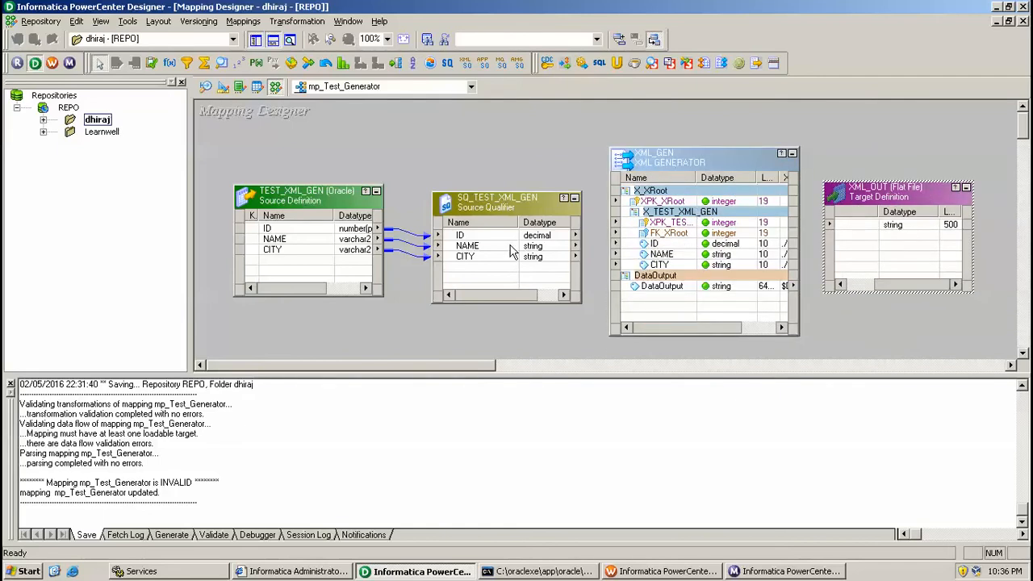
click(459, 234)
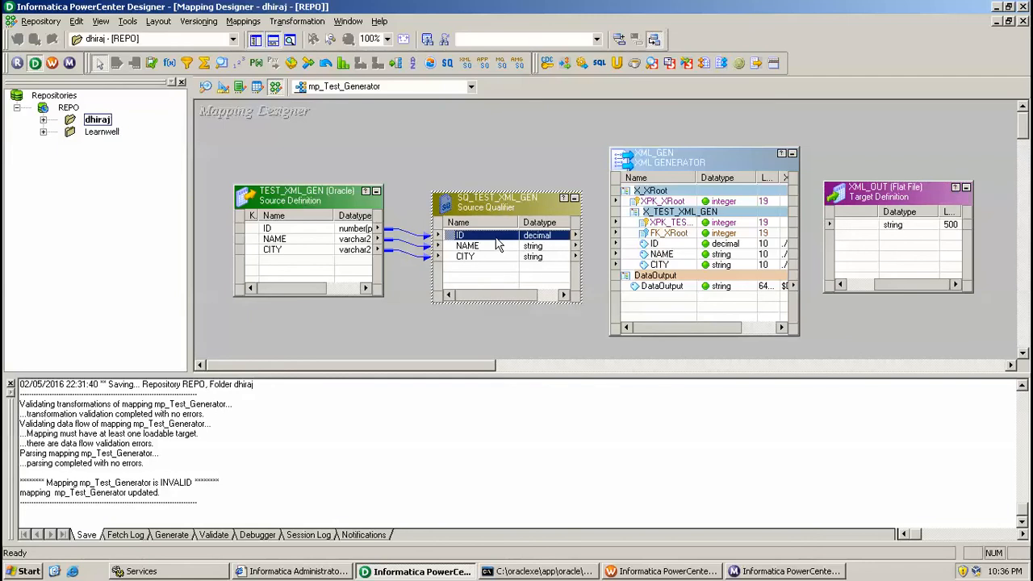
click(467, 245)
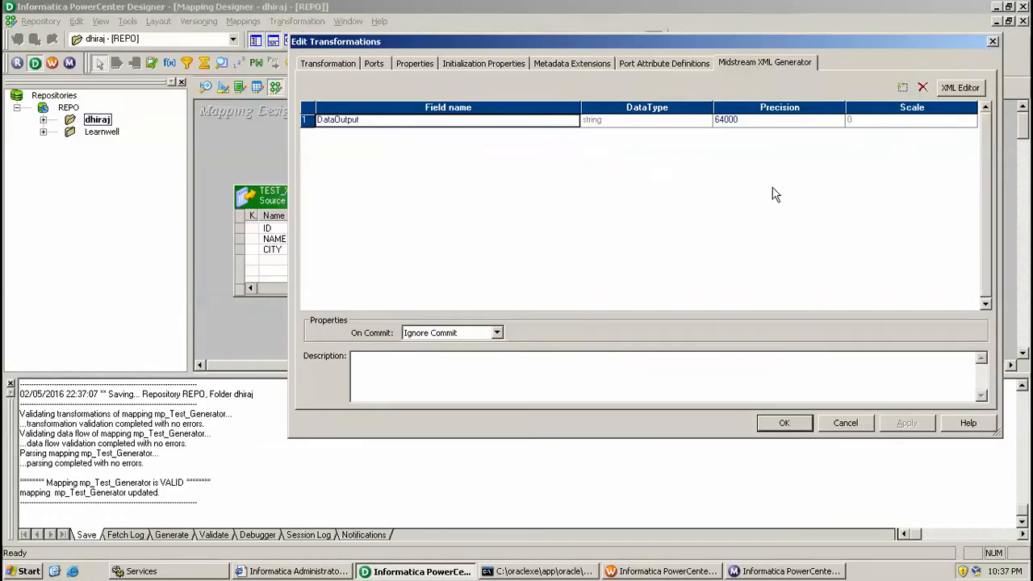
- Close Edit Transformations and save the repository, dismissing the no-changes notice
click(783, 422)
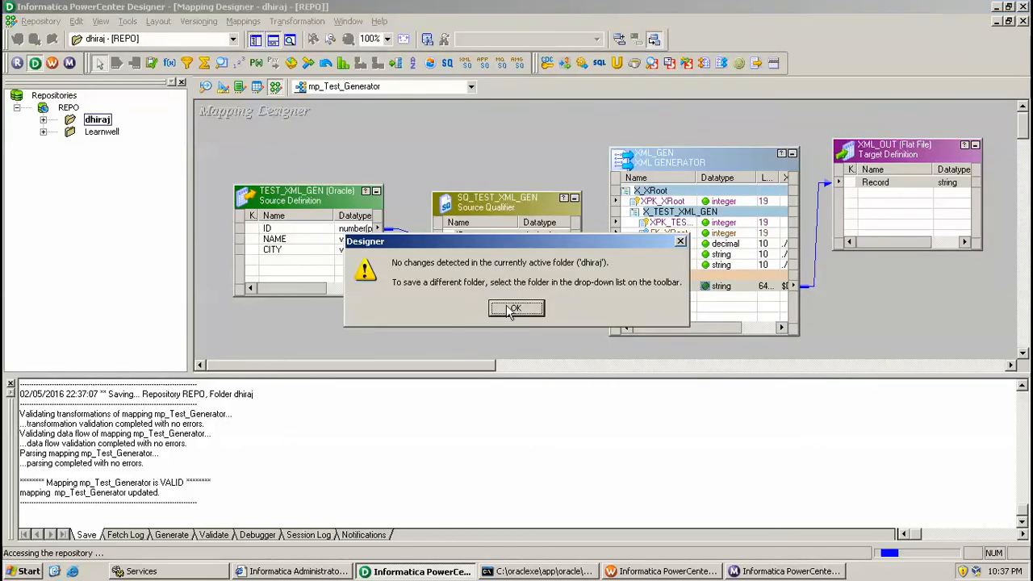
click(515, 308)
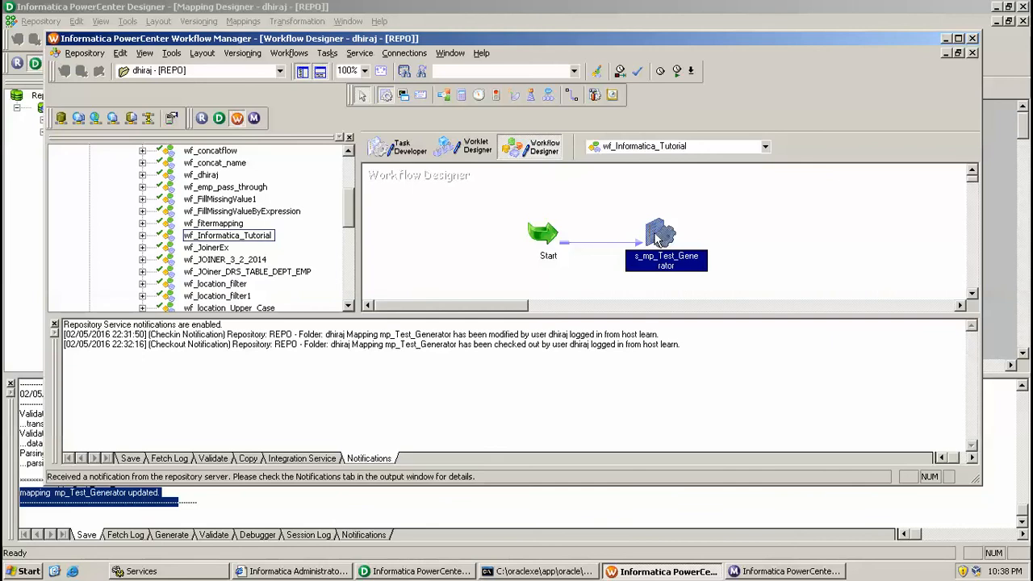
double_click(666, 238)
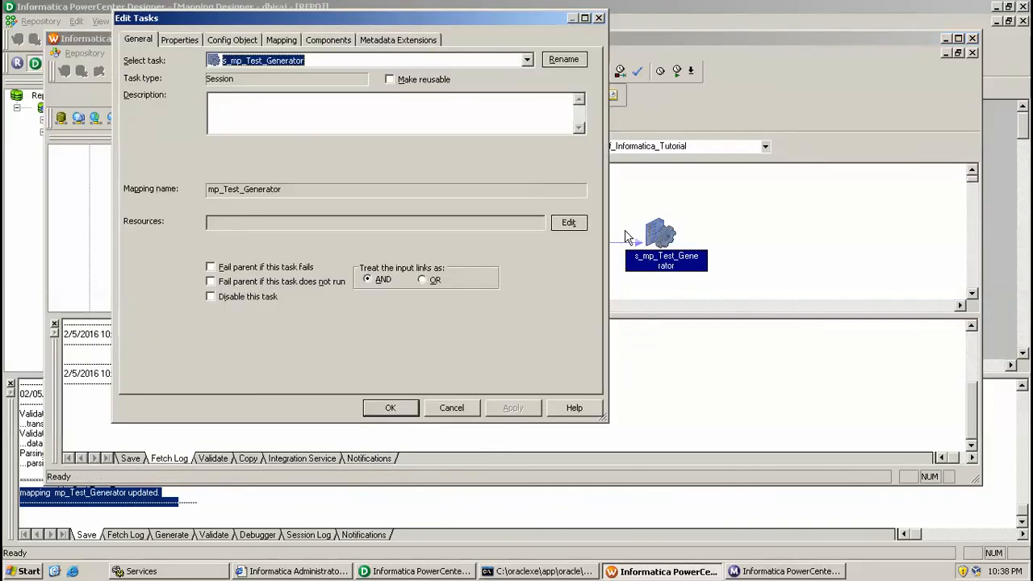
click(281, 40)
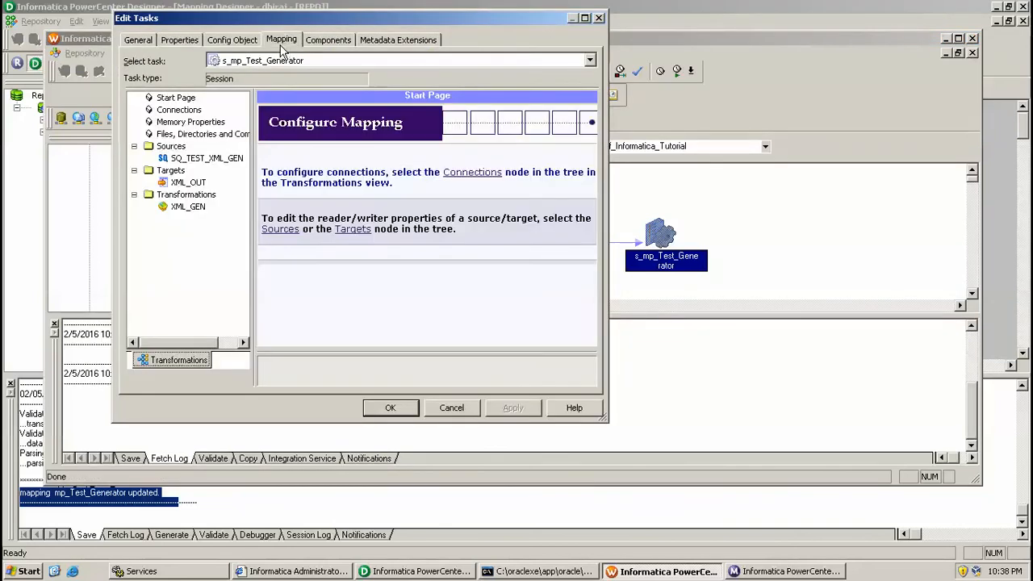
click(185, 194)
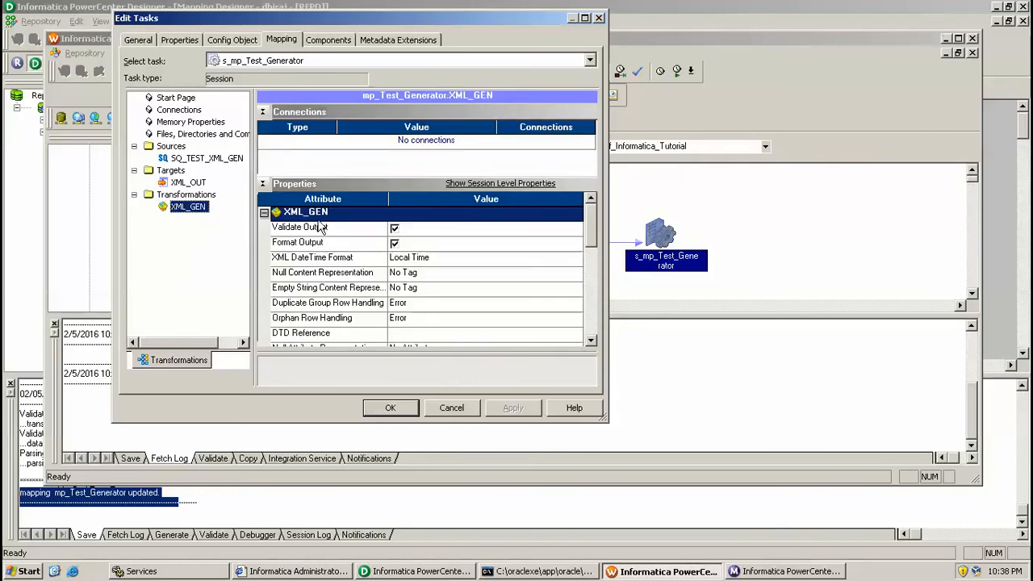
mouse_move(340, 238)
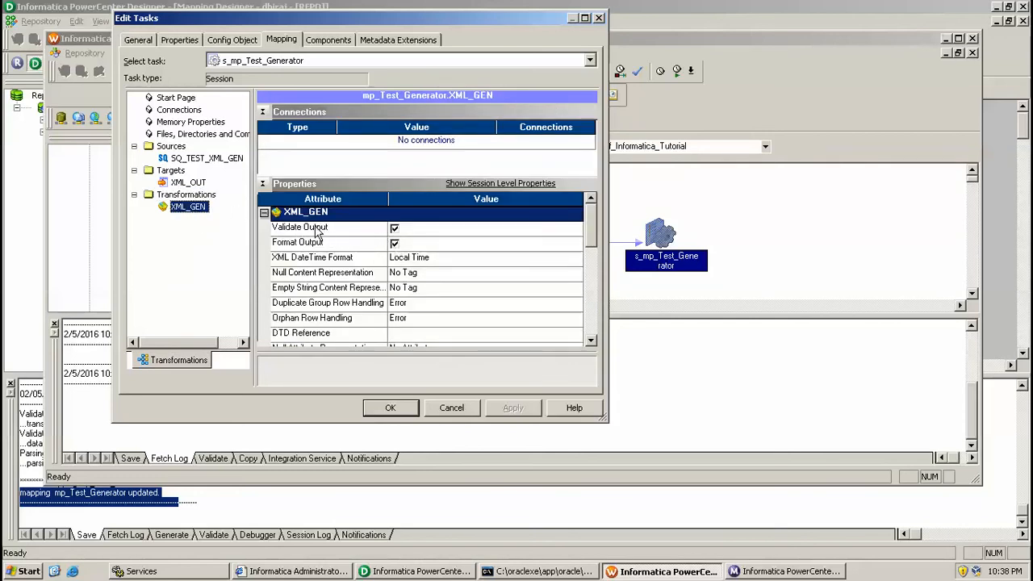
click(323, 226)
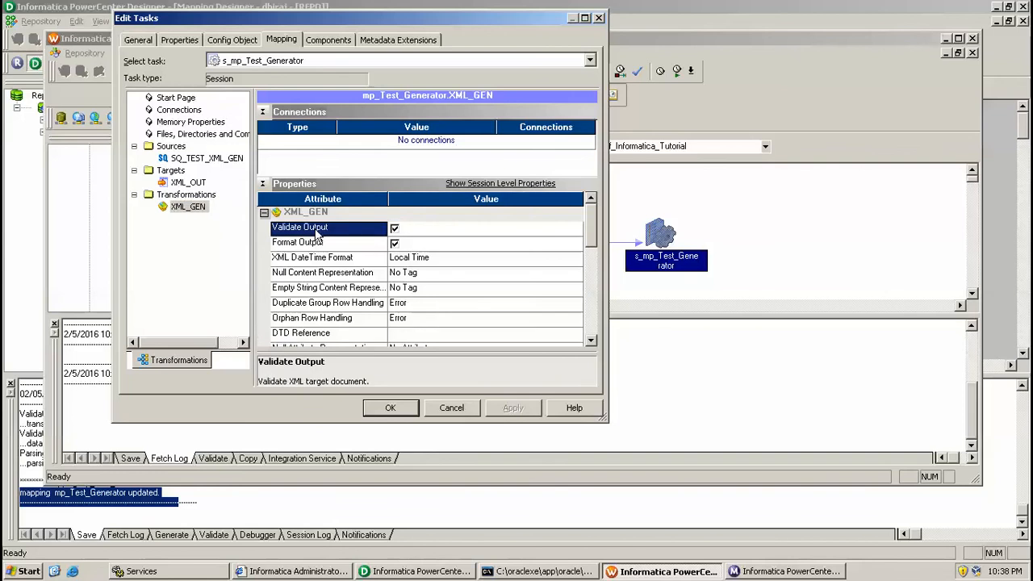
mouse_move(319, 248)
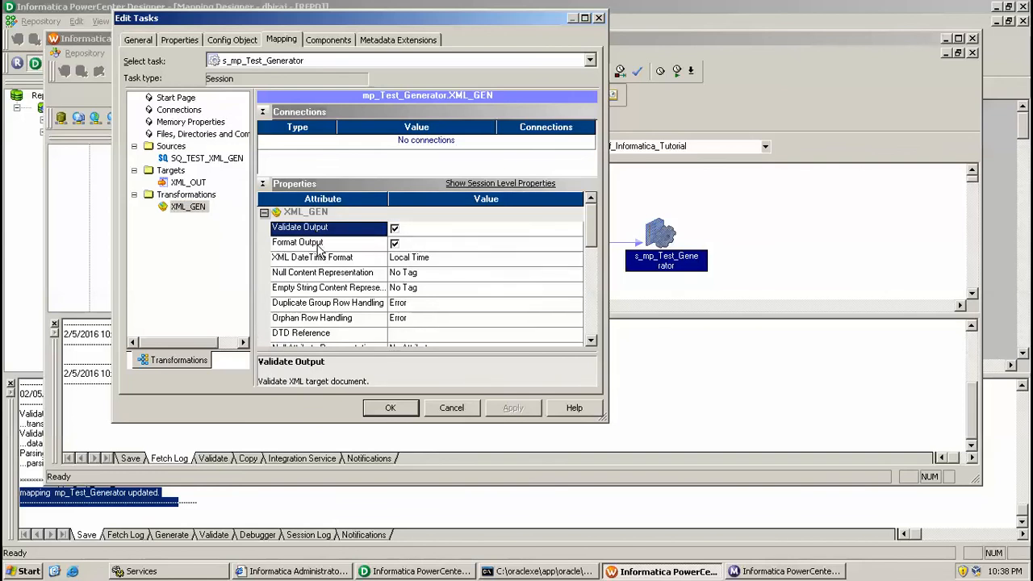
click(297, 242)
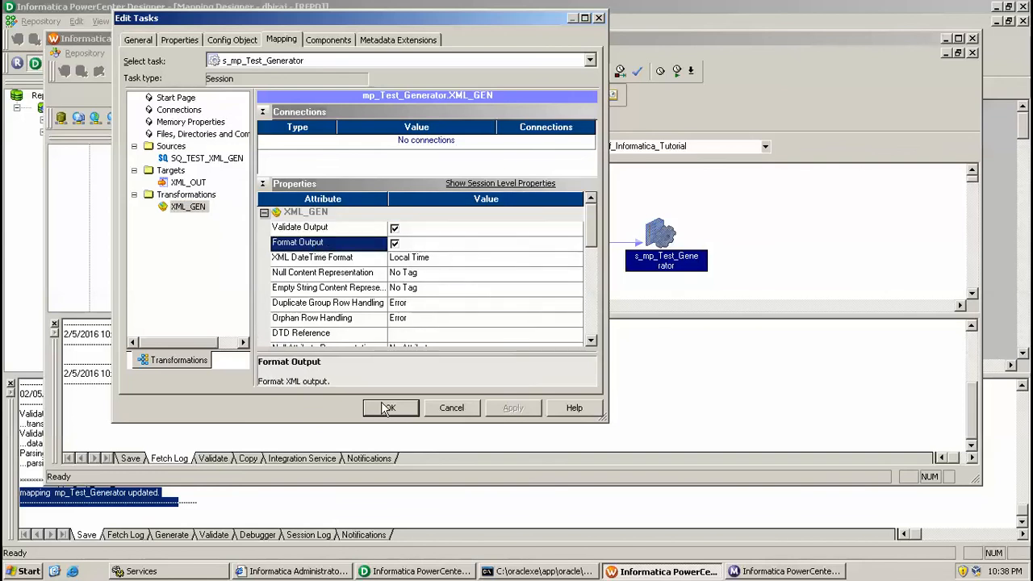
click(388, 408)
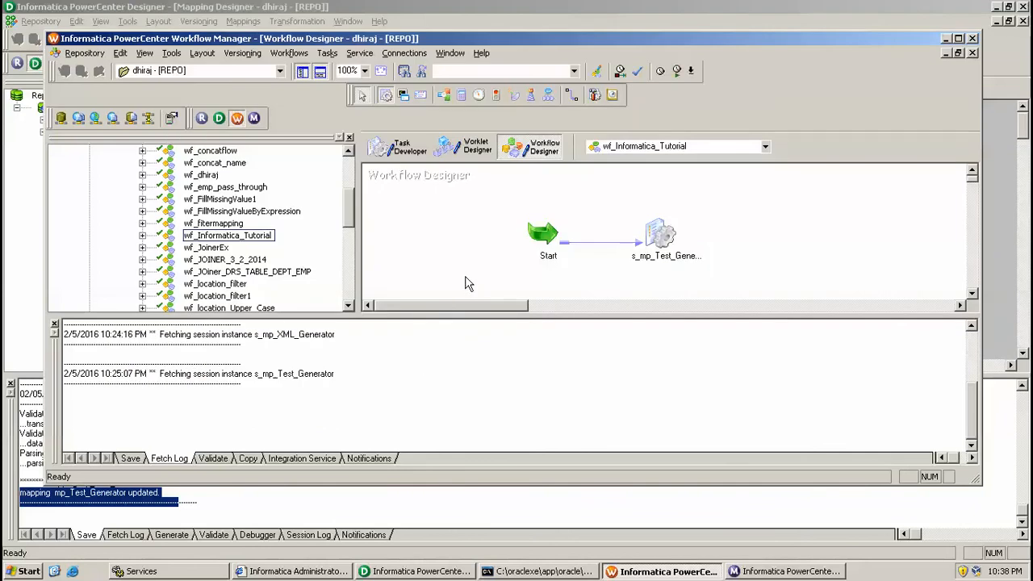
- Point the session's XML_OUT target to xml_out.xml in the Desktop directory and save
click(662, 234)
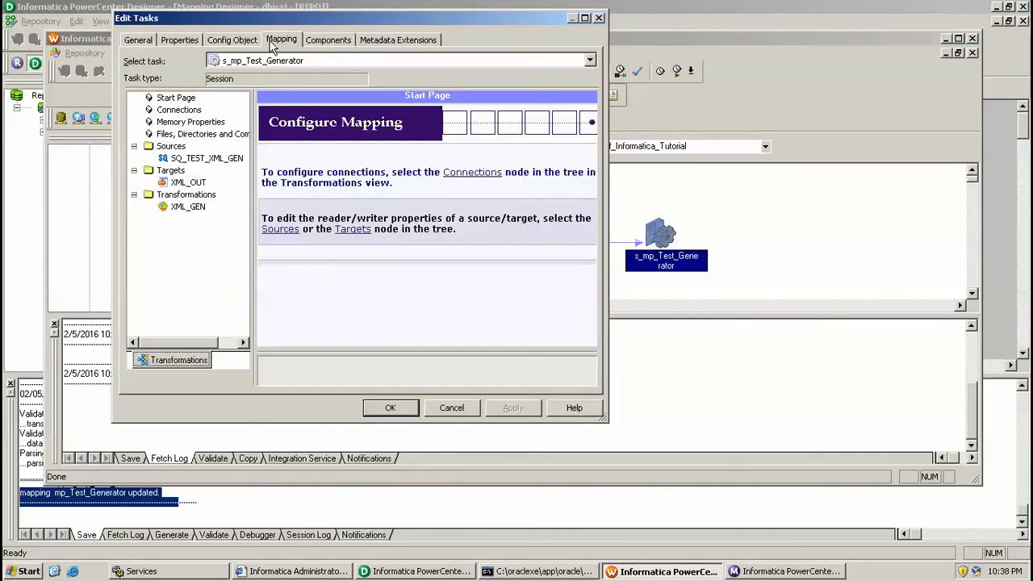
click(188, 182)
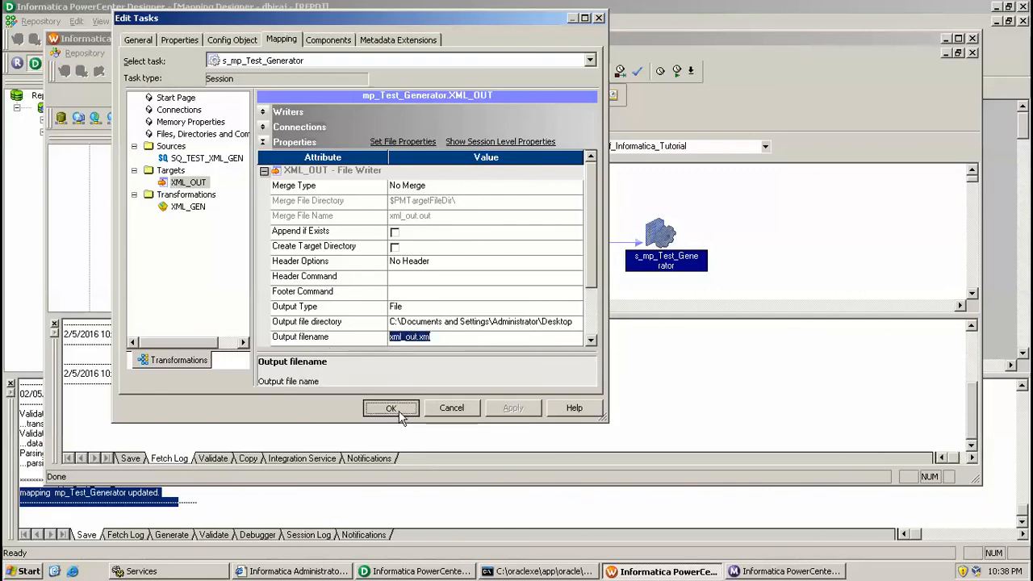
click(391, 407)
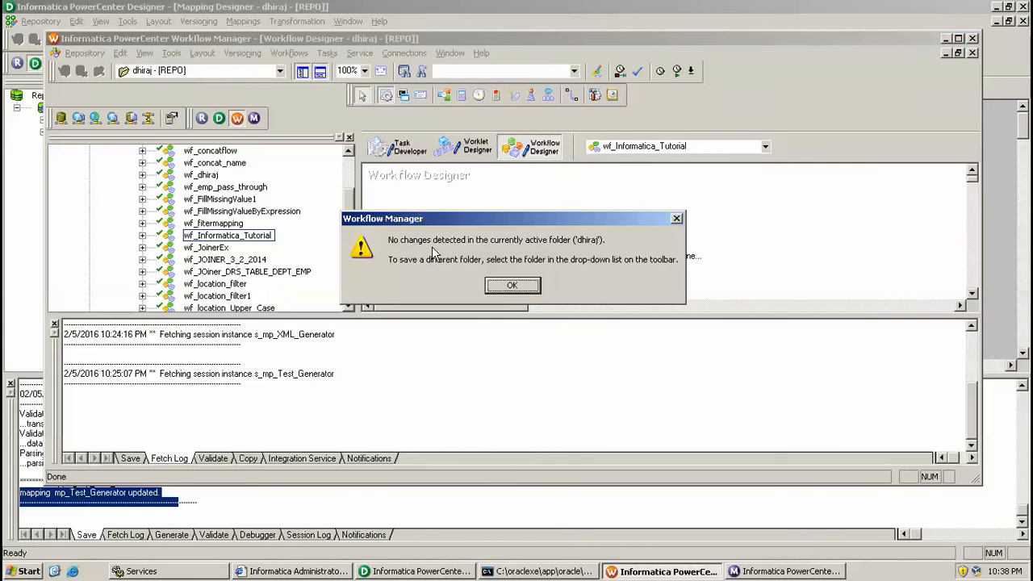
click(511, 285)
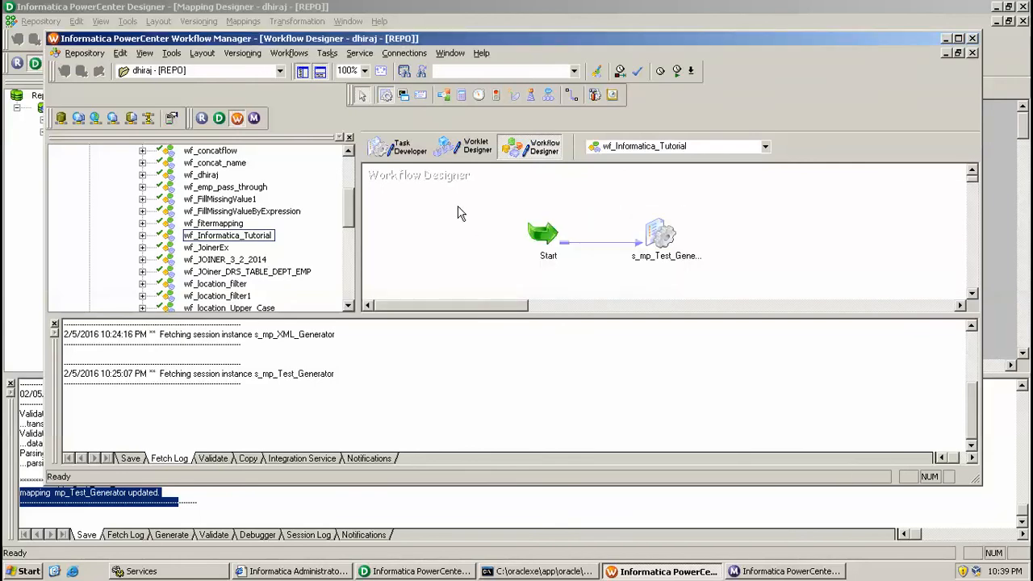
- Start wf_Informatica_Tutorial from the canvas menu and switch to Workflow Monitor
right_click(460, 212)
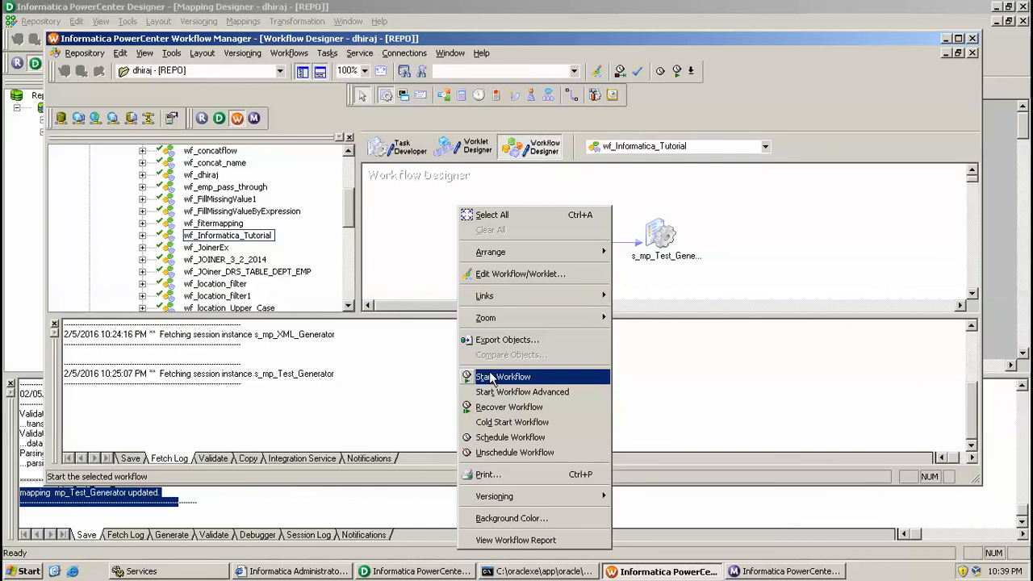
click(503, 376)
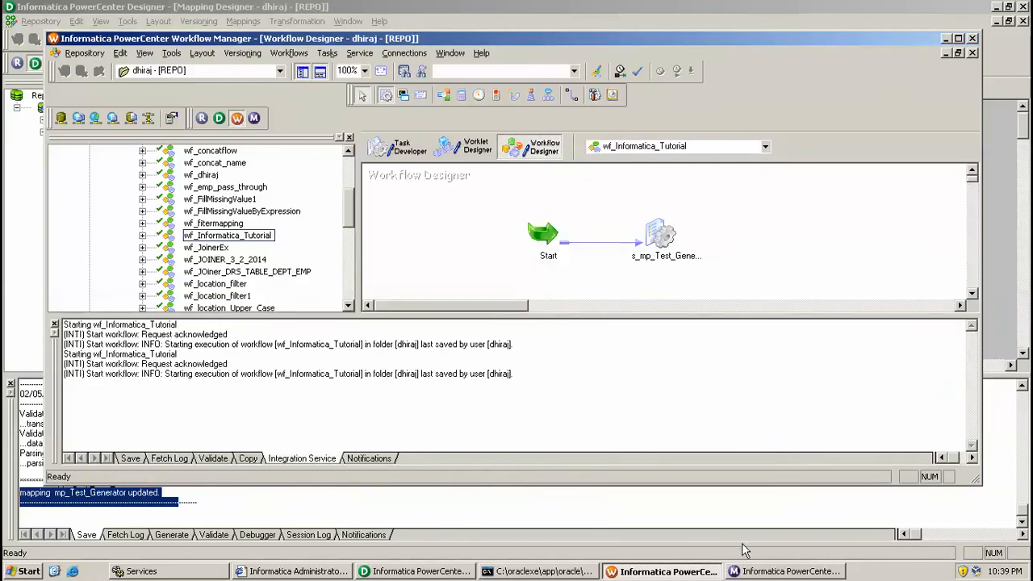
click(785, 571)
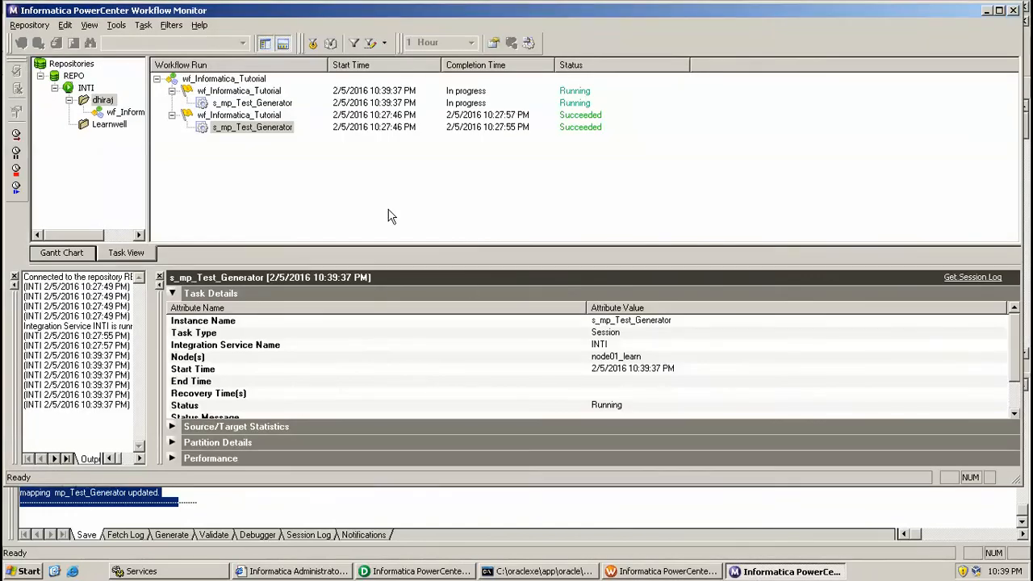
- Confirm the latest s_mp_Test_Generator run shows Succeeded, then reveal the desktop
click(252, 103)
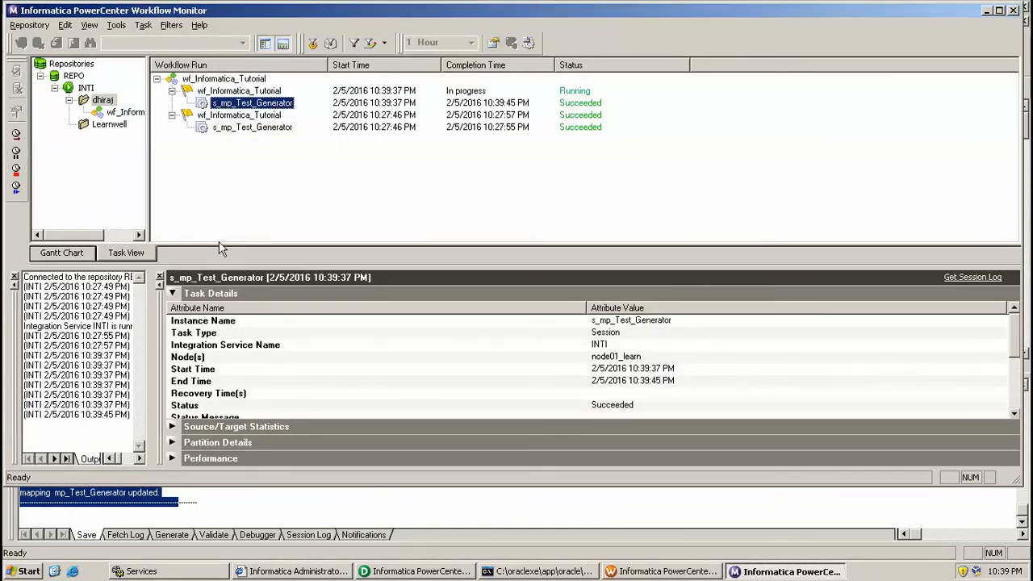
click(171, 309)
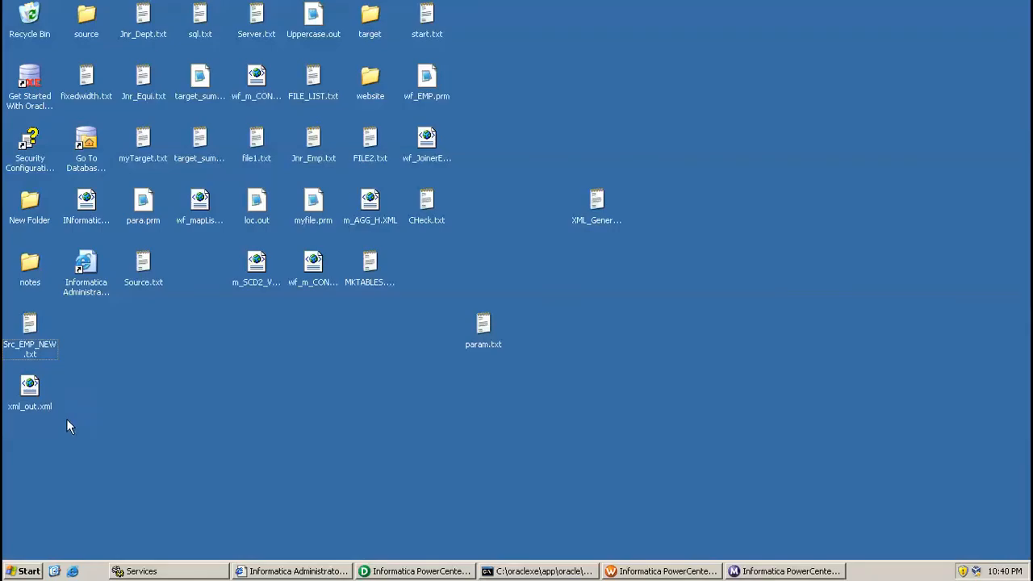
- Drag xml_out.xml to the desktop's top row and open it in Internet Explorer
drag(30, 392, 538, 22)
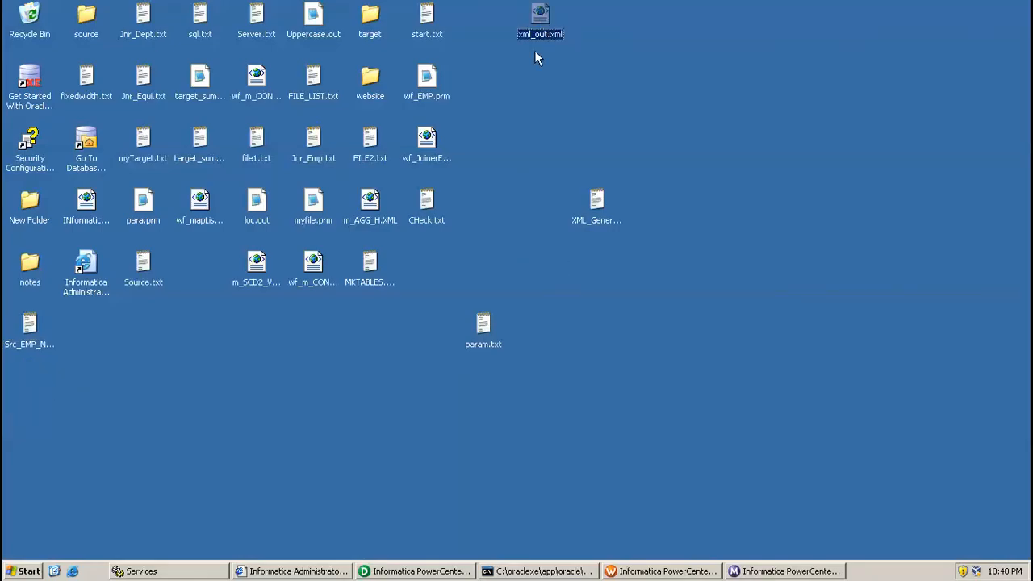
right_click(539, 16)
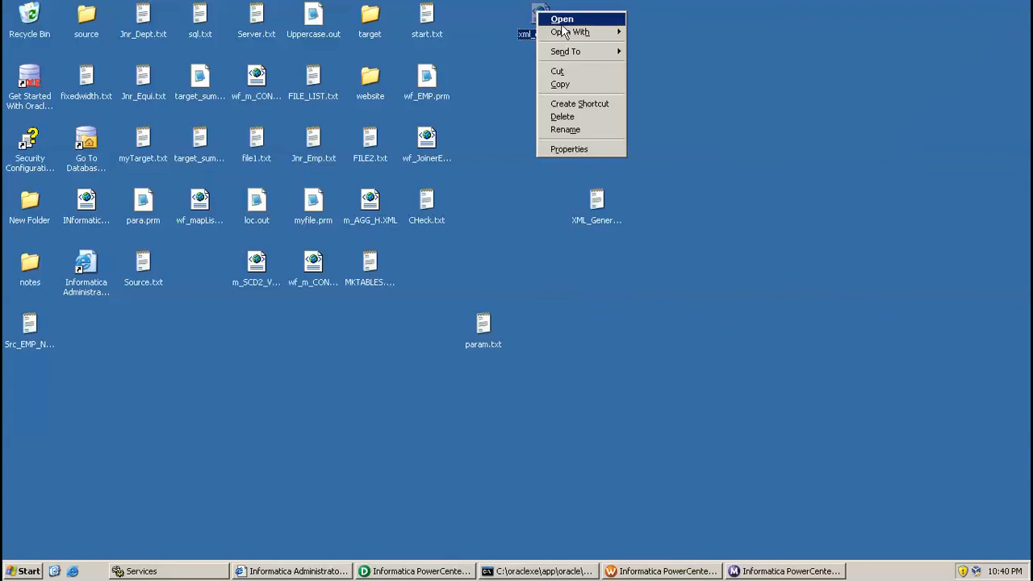
click(561, 19)
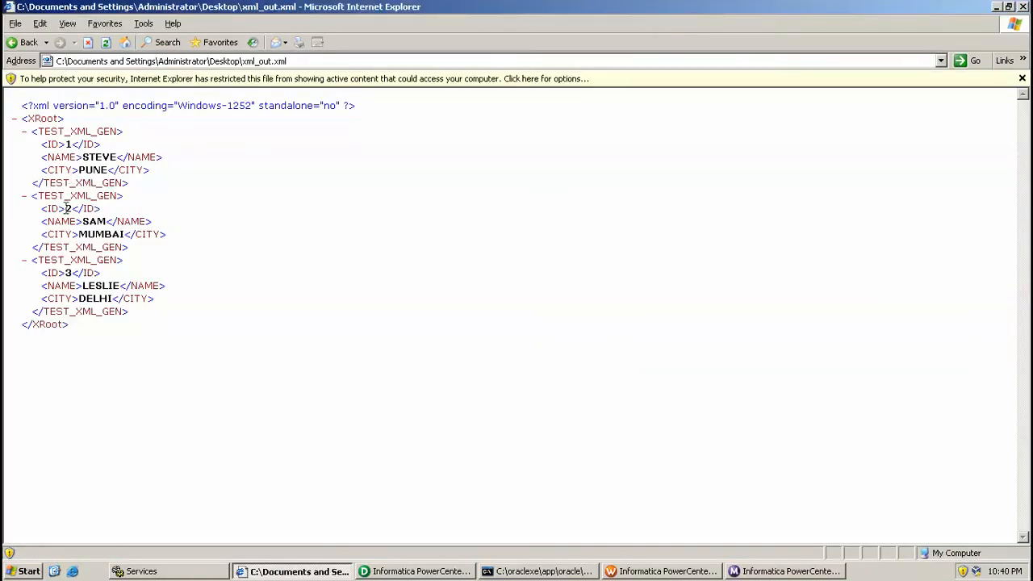
mouse_move(109, 215)
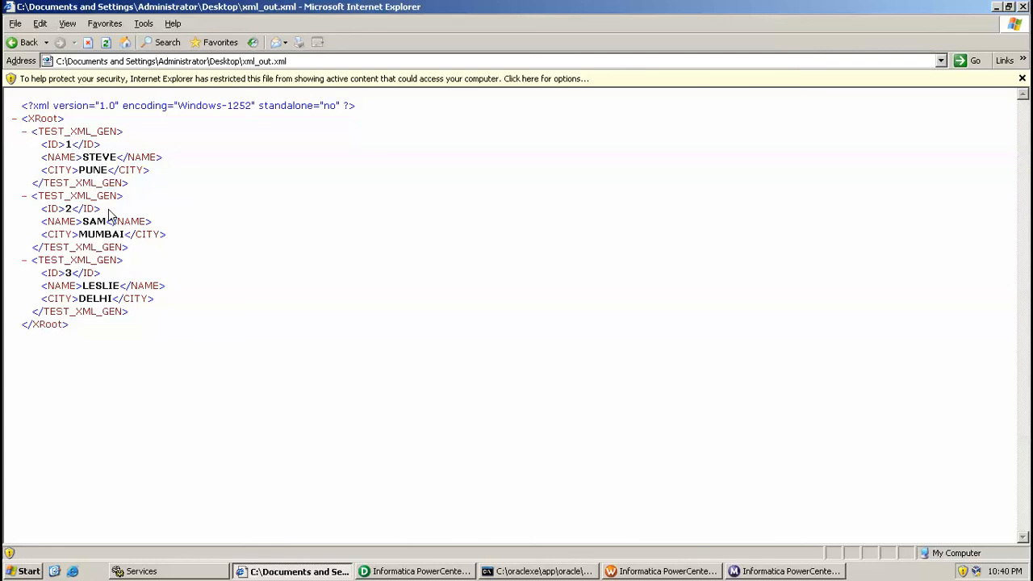